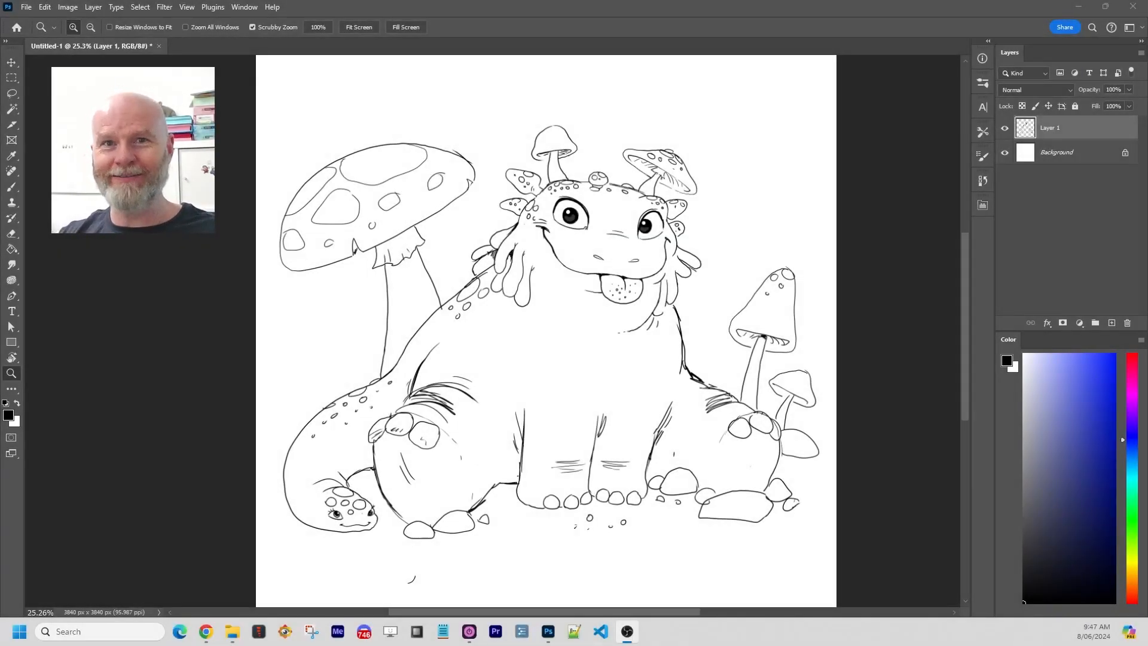
mouse_move(556, 484)
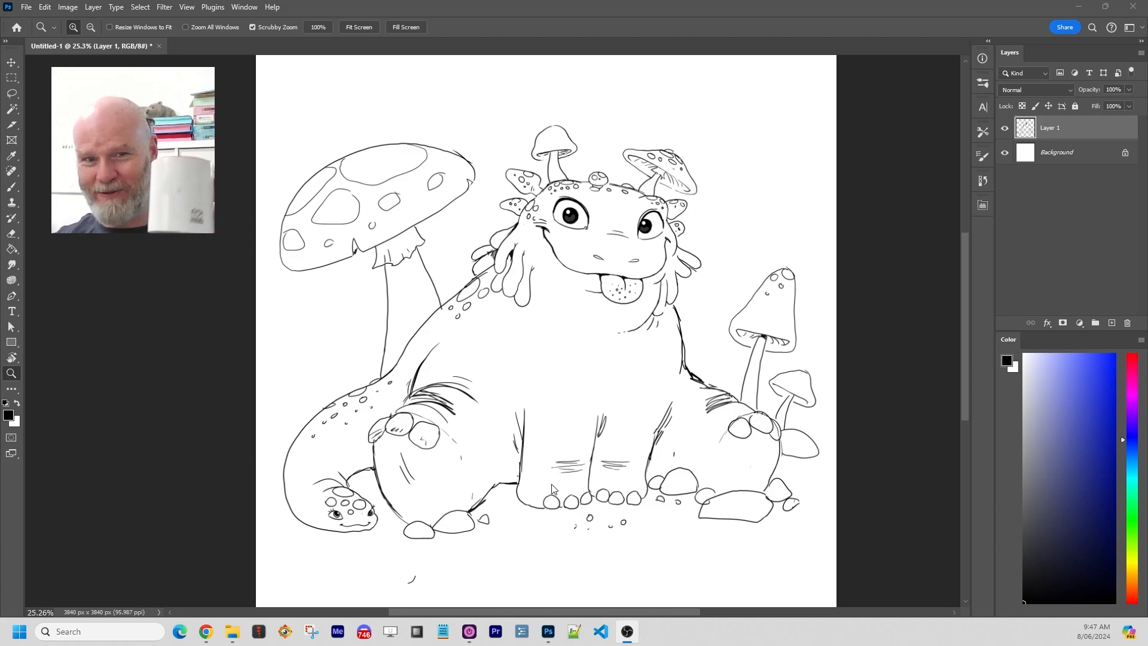
mouse_move(551, 393)
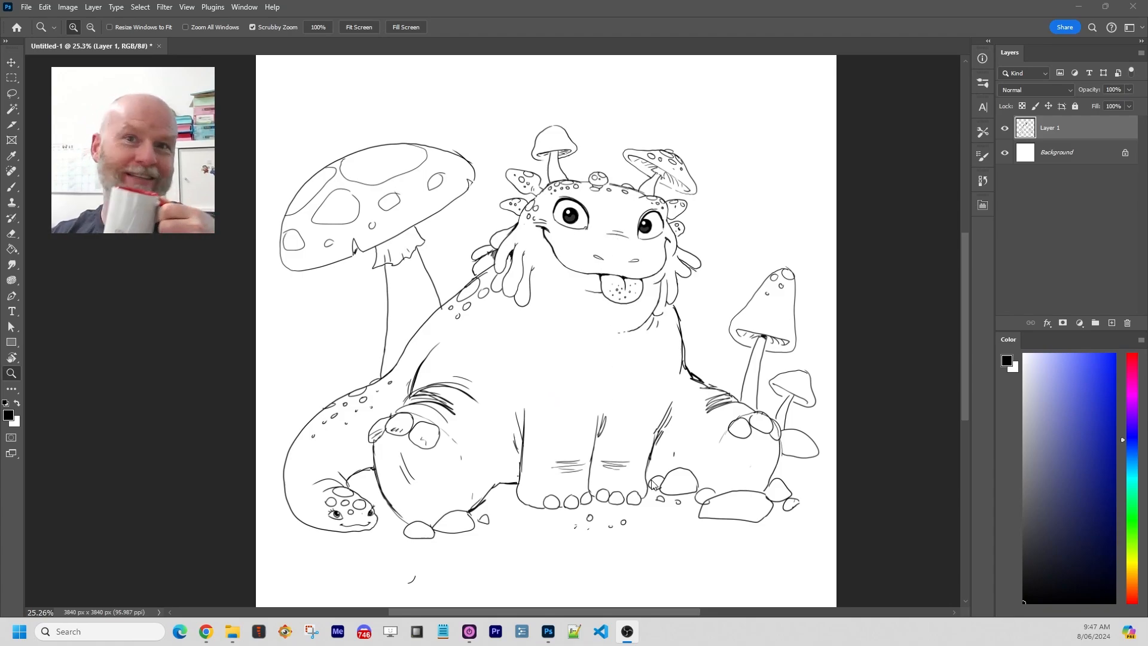
mouse_move(600, 338)
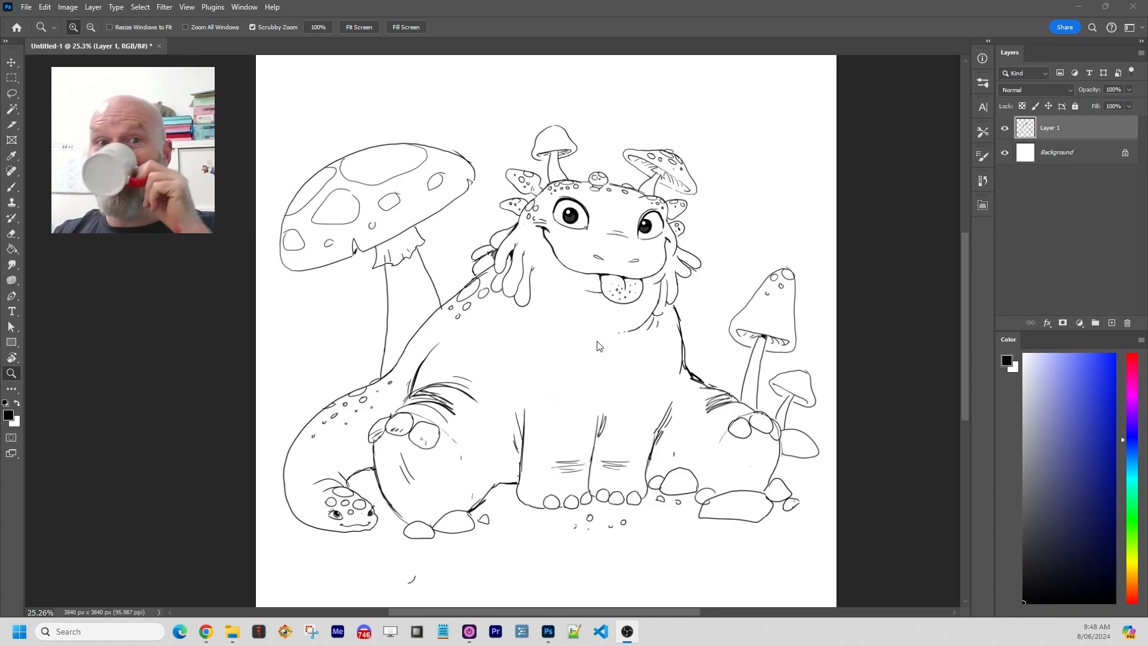
mouse_move(641, 281)
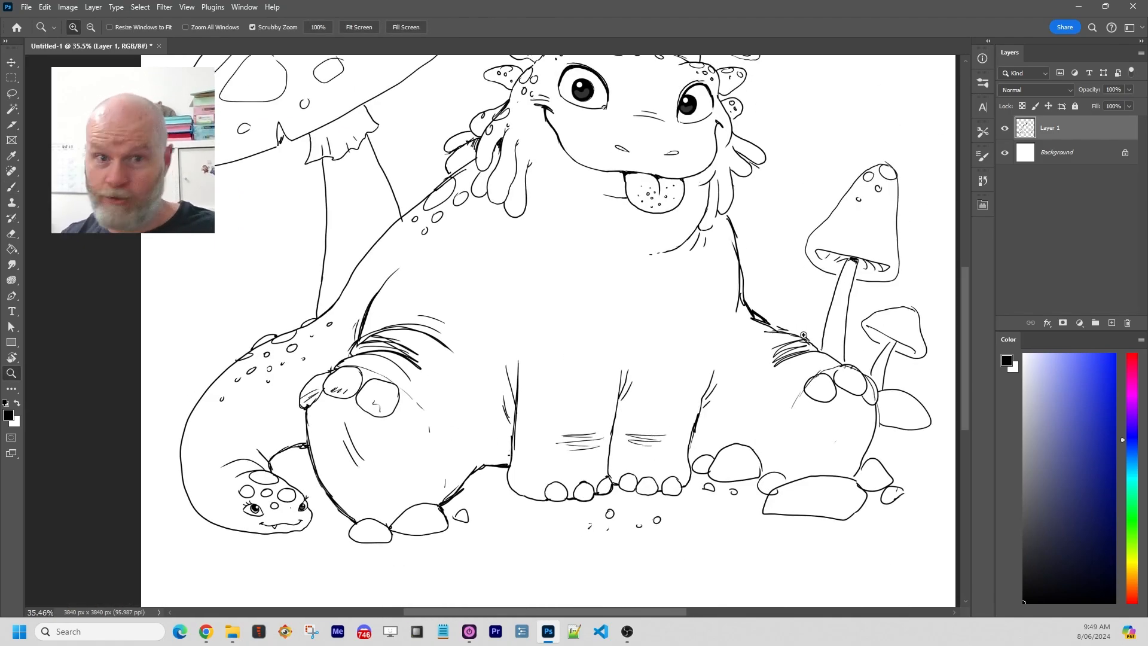
mouse_move(641, 263)
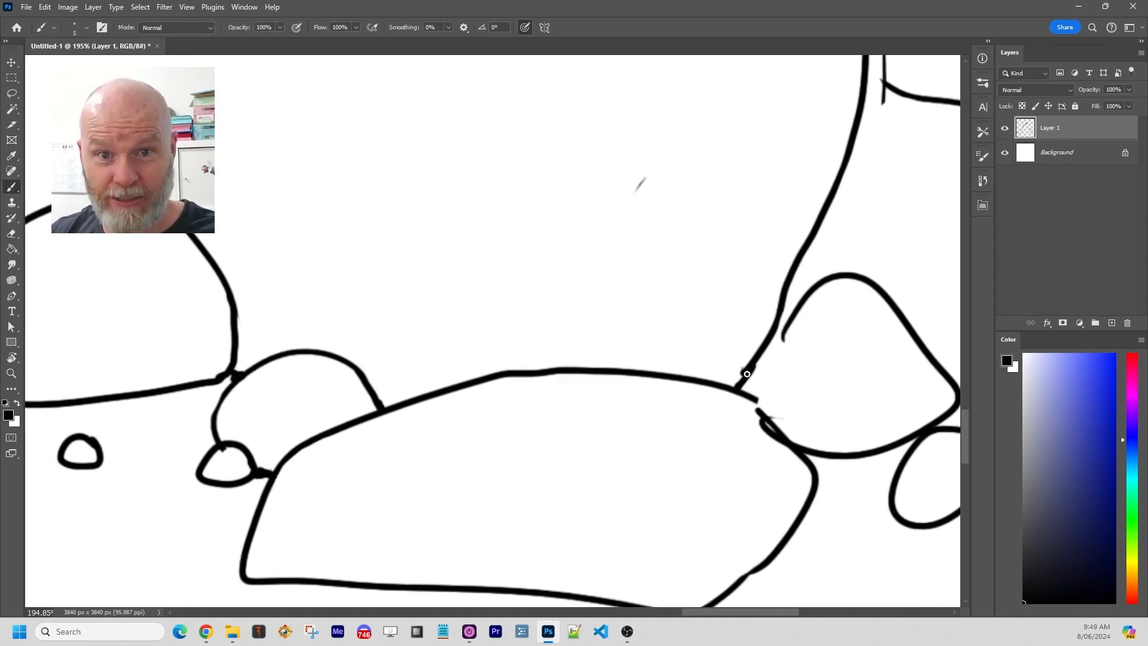
Step: Close the rock-to-leg gap and ink a clean closed outline over the middle toe
left_click(12, 373)
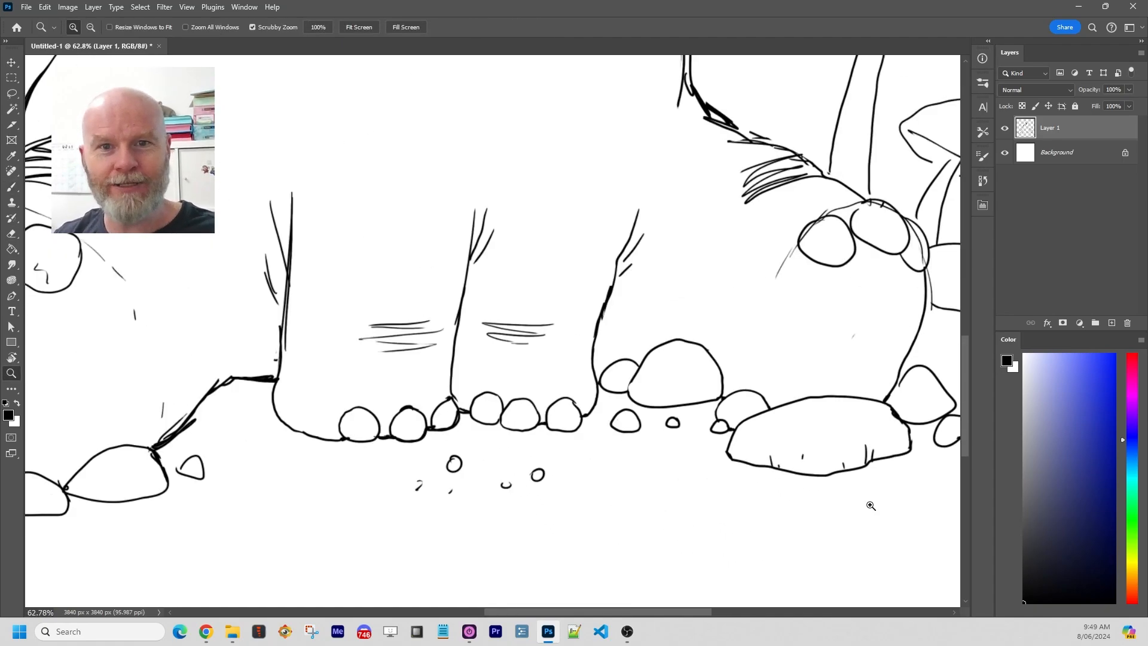
mouse_move(842, 341)
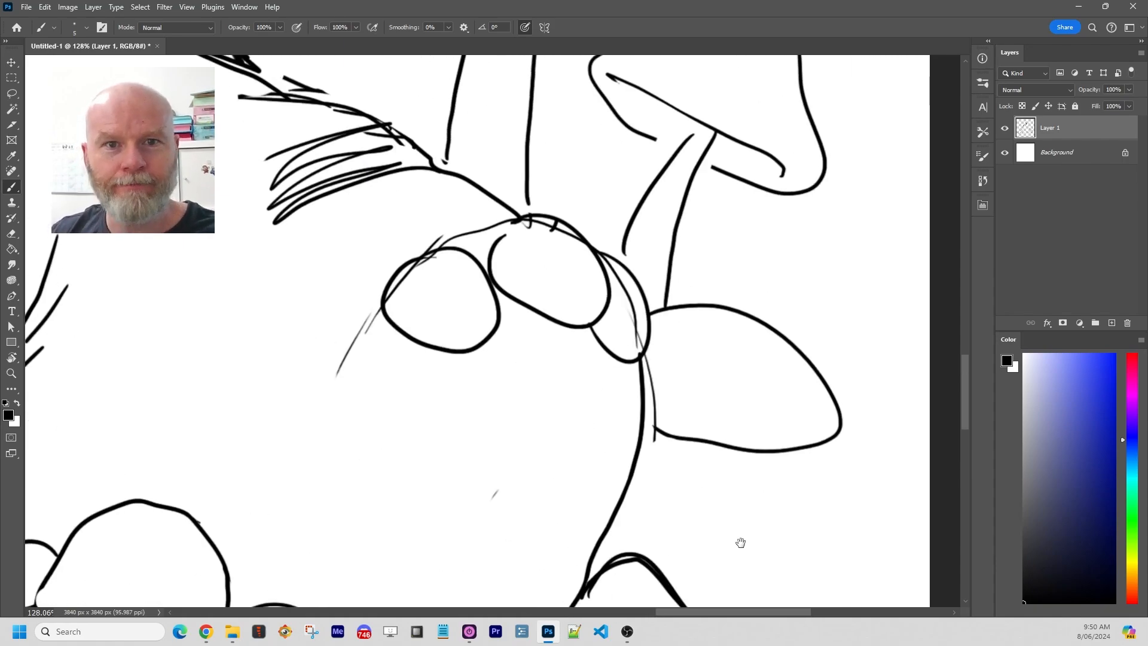
left_click(10, 235)
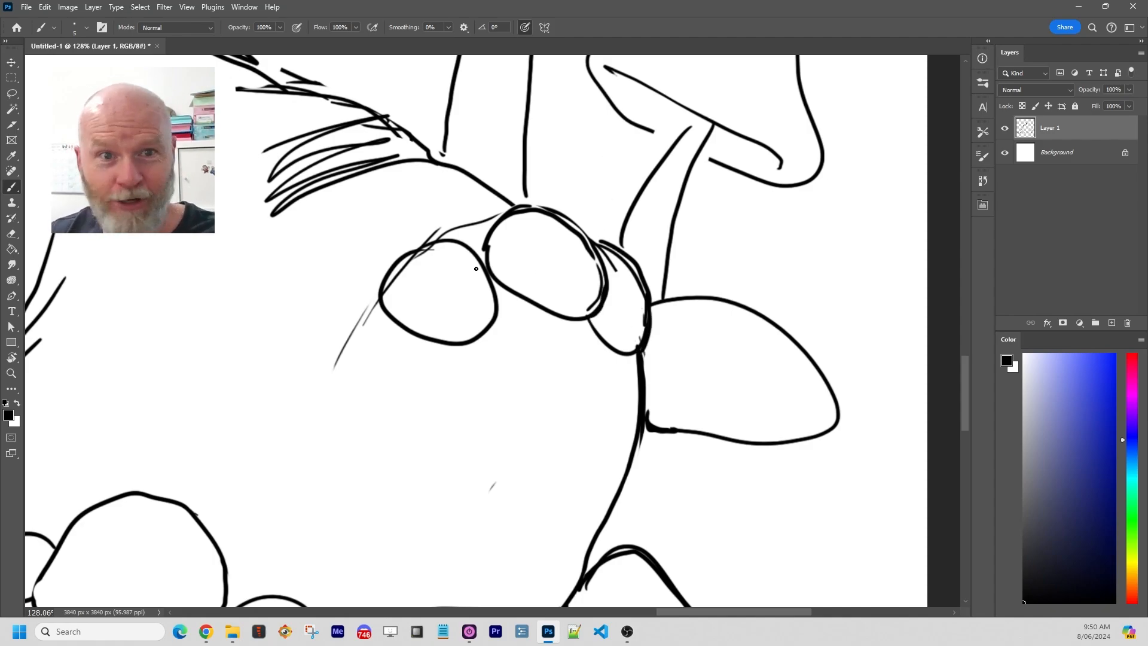
Step: Reinforce the outline of the left toe before moving to the face and frills
left_click(12, 235)
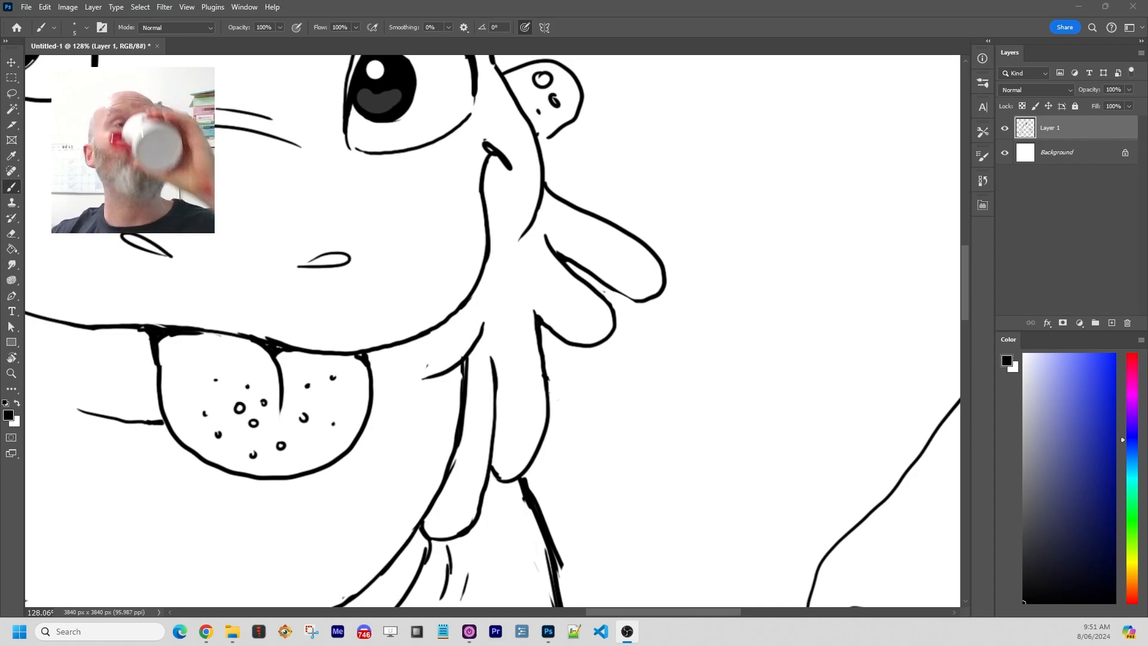
mouse_move(568, 355)
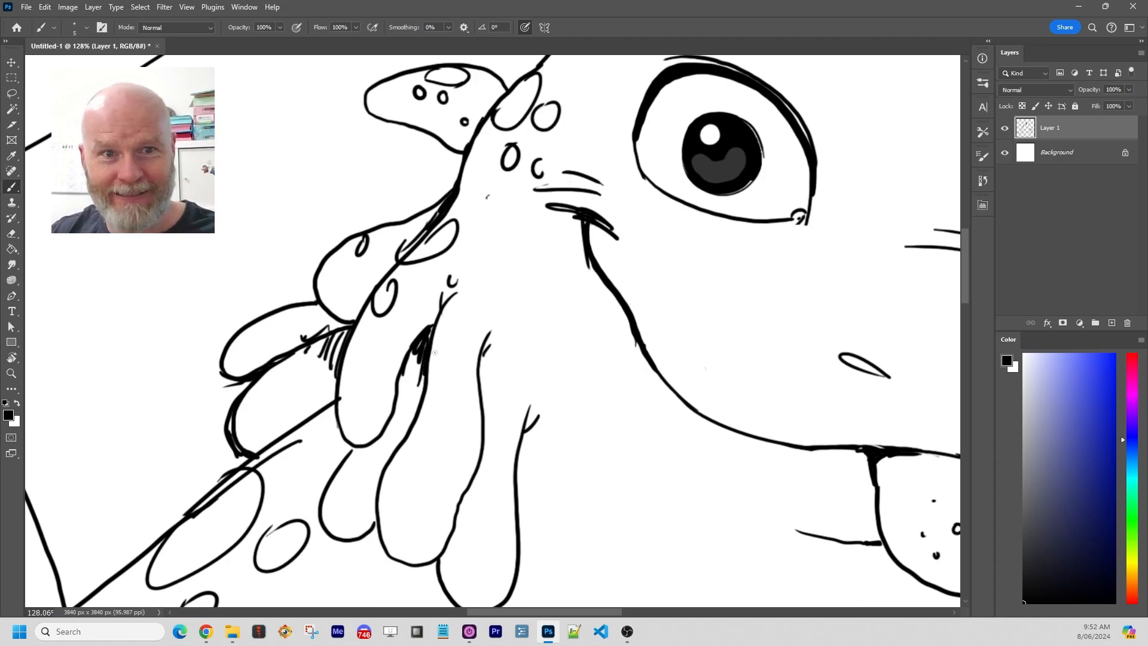
Step: Paint short hatch strokes on the dragon's lower leg and view the whole finished line drawing
left_click(410, 359)
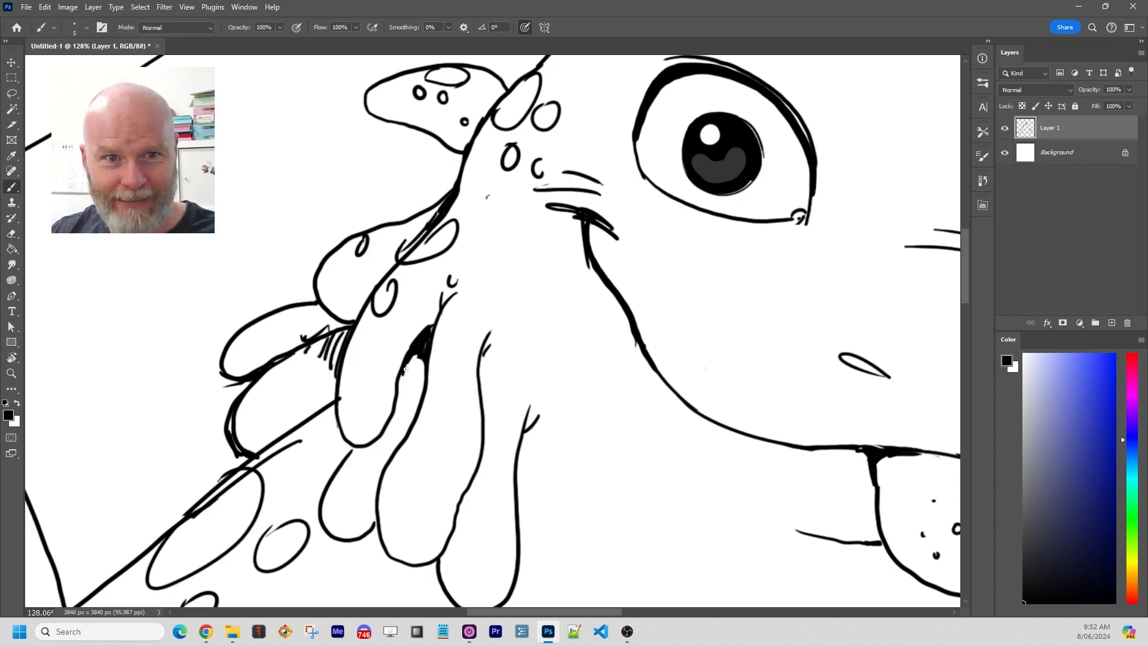
left_click(12, 232)
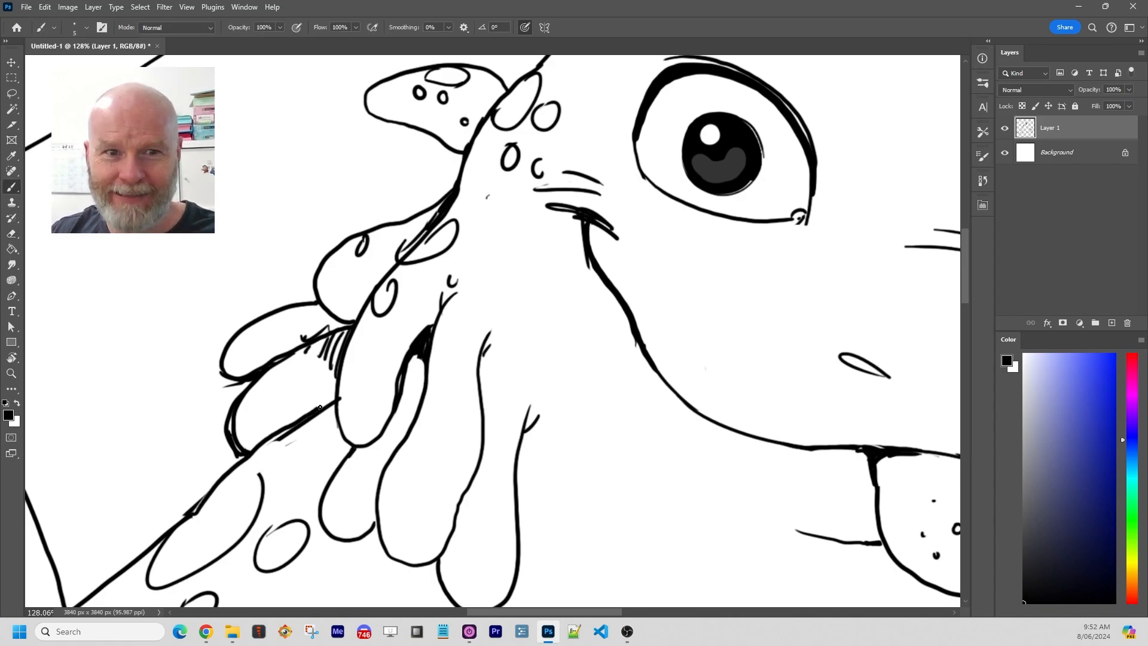
scroll("down", 3)
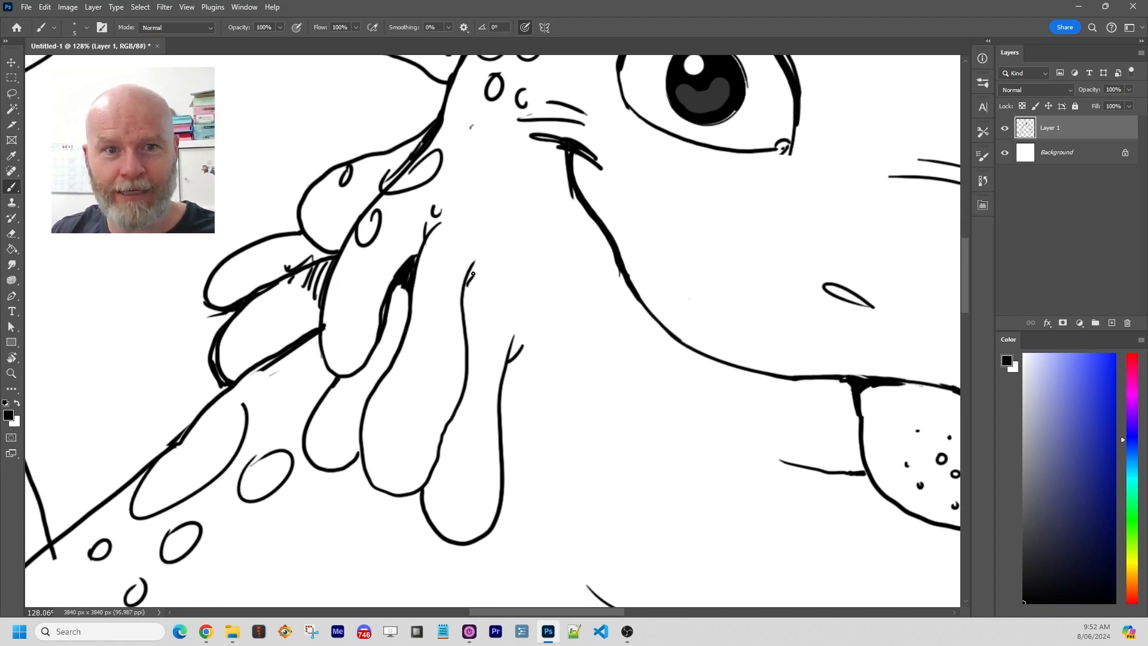
scroll("down", 3)
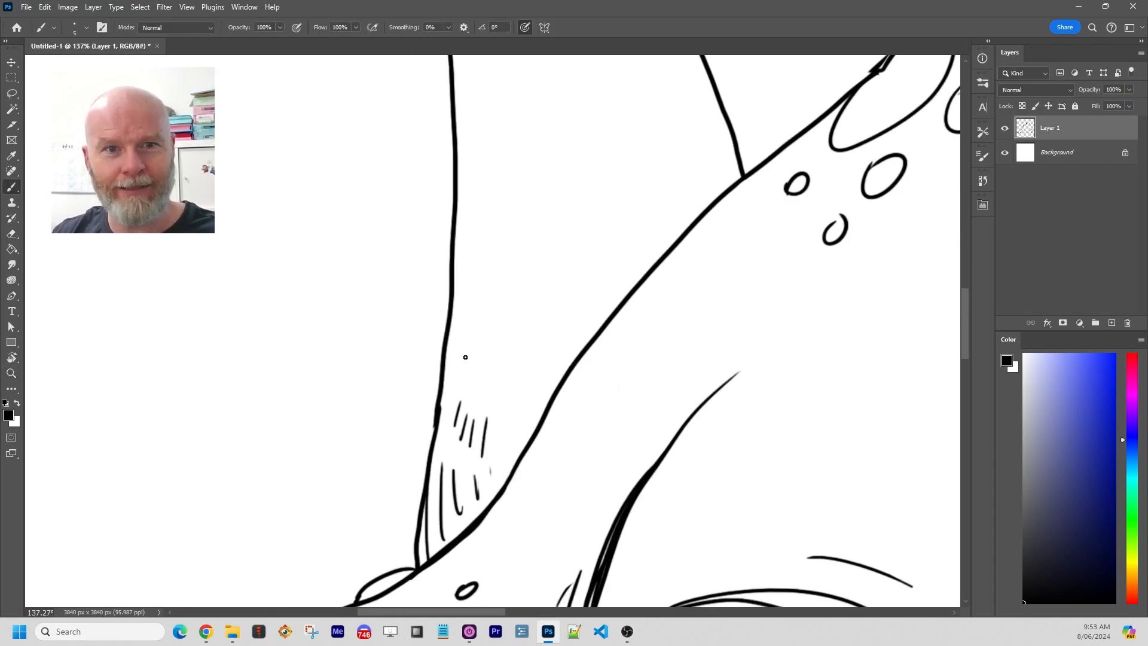
left_click(12, 374)
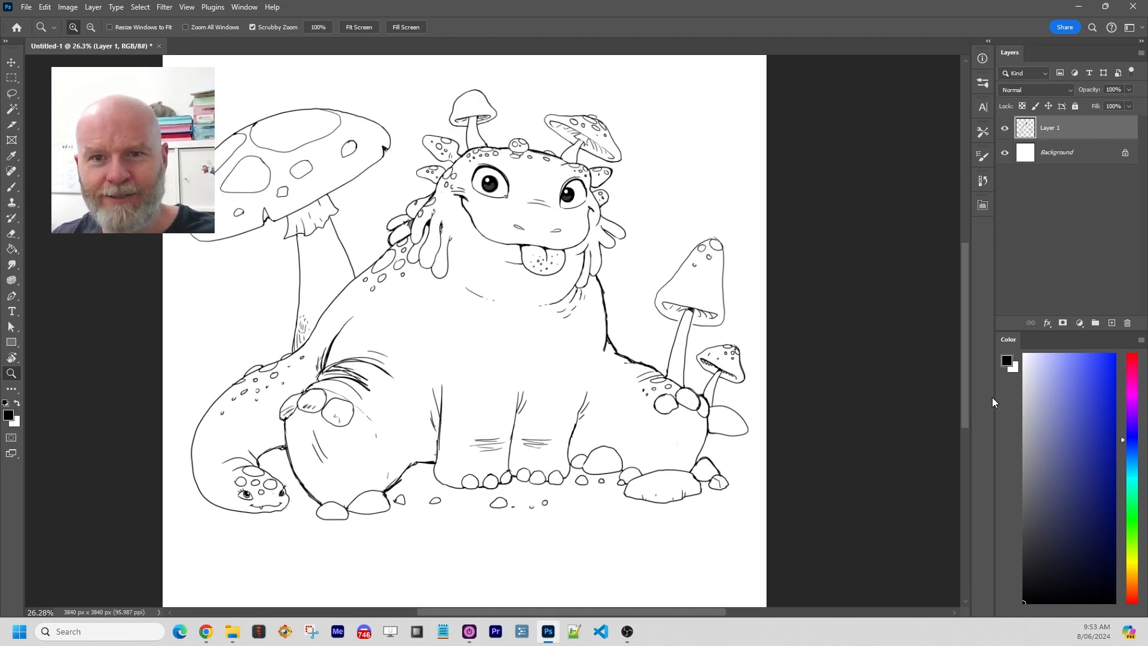
Step: Magic Wand the dragon's body on a new colour layer and fill it light blue
left_click(1072, 382)
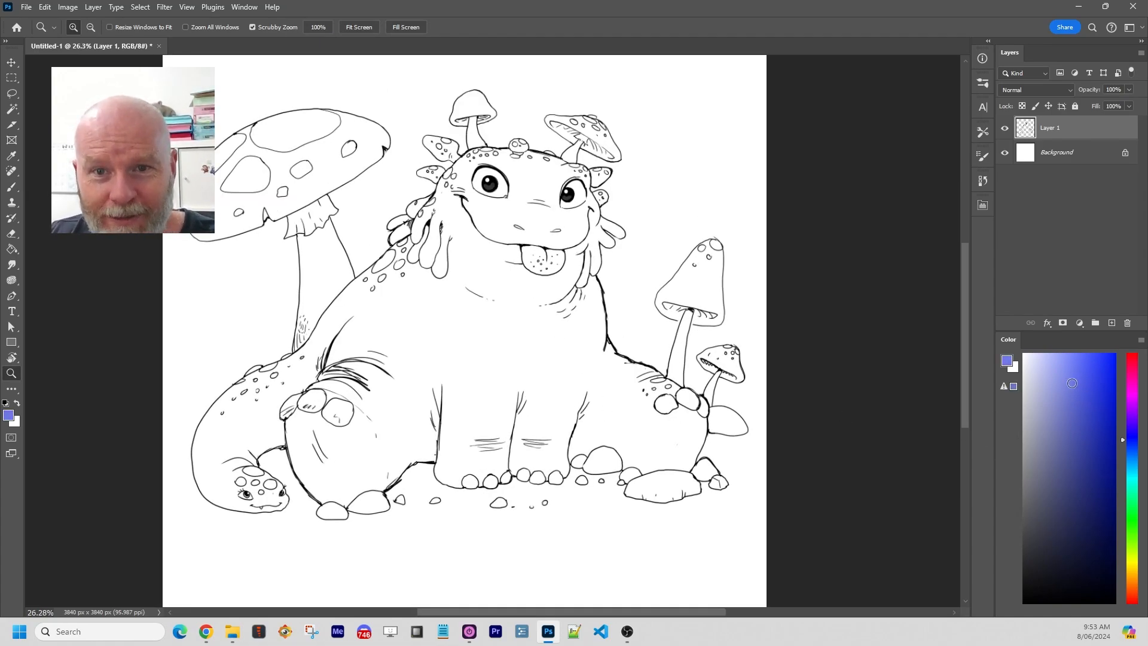
left_click(12, 109)
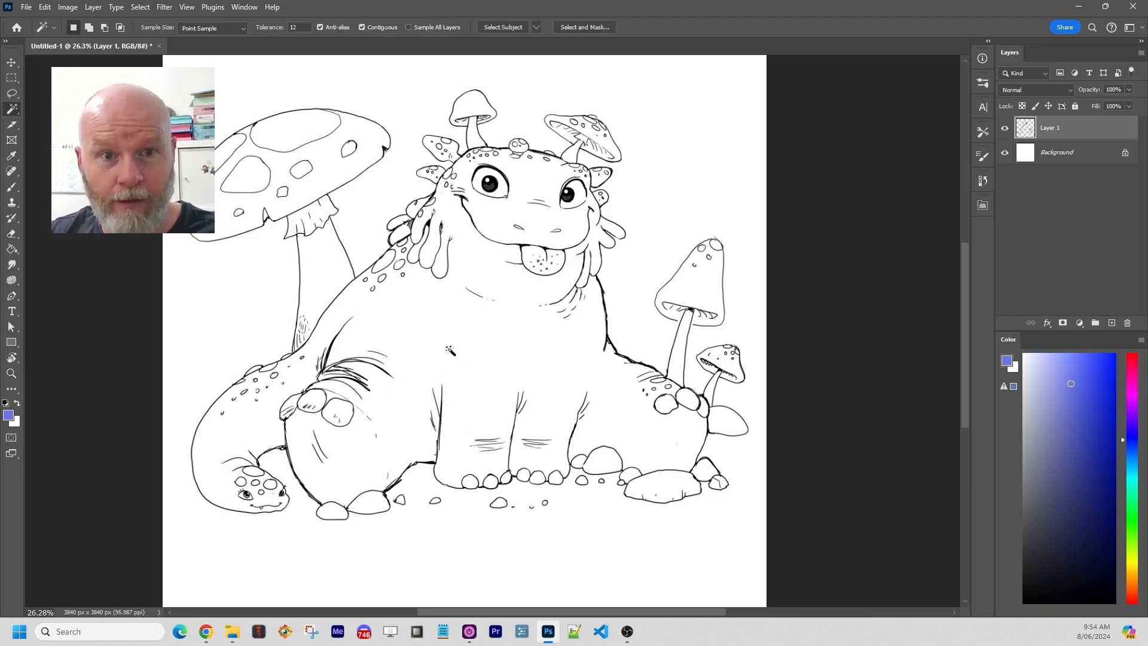
mouse_move(467, 341)
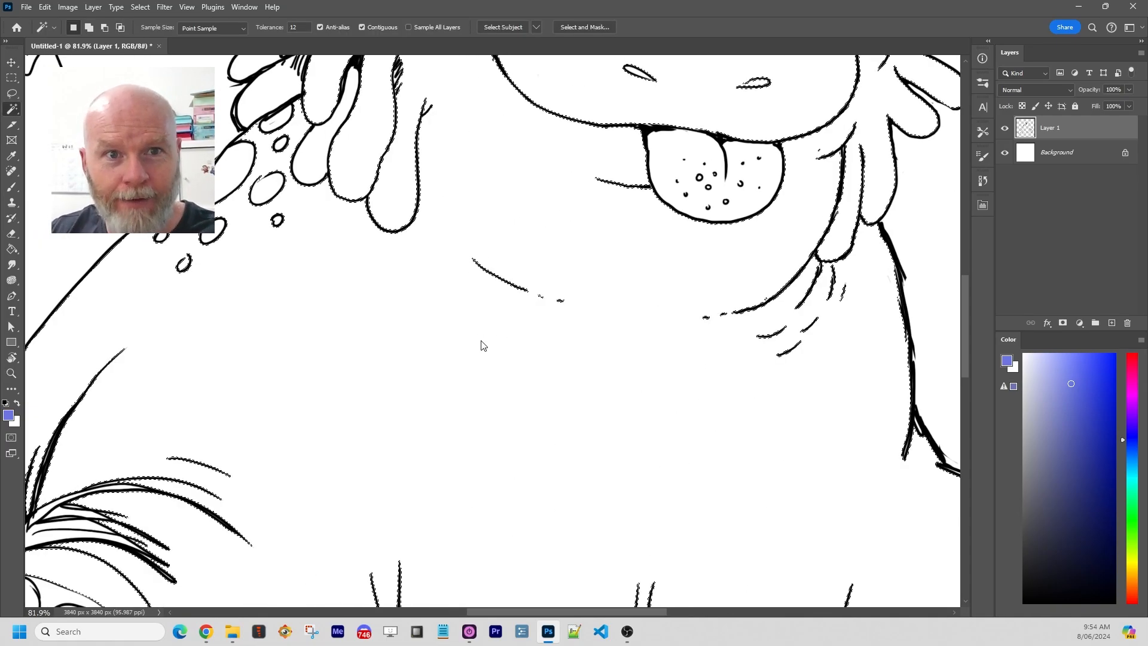
left_click(12, 375)
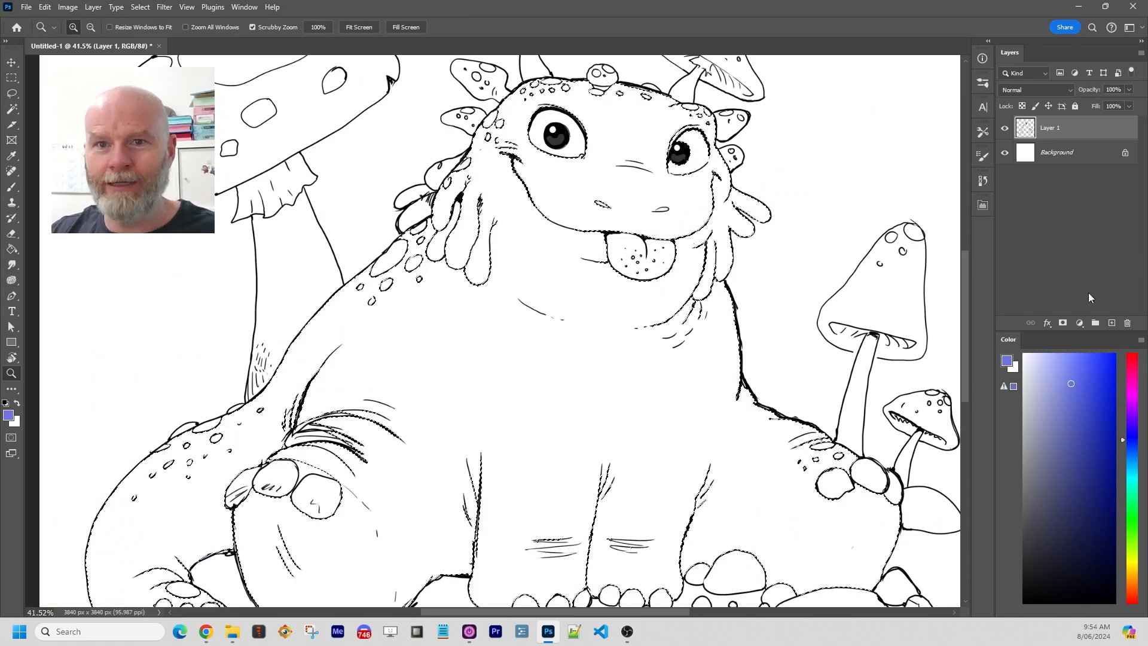
left_click(1111, 323)
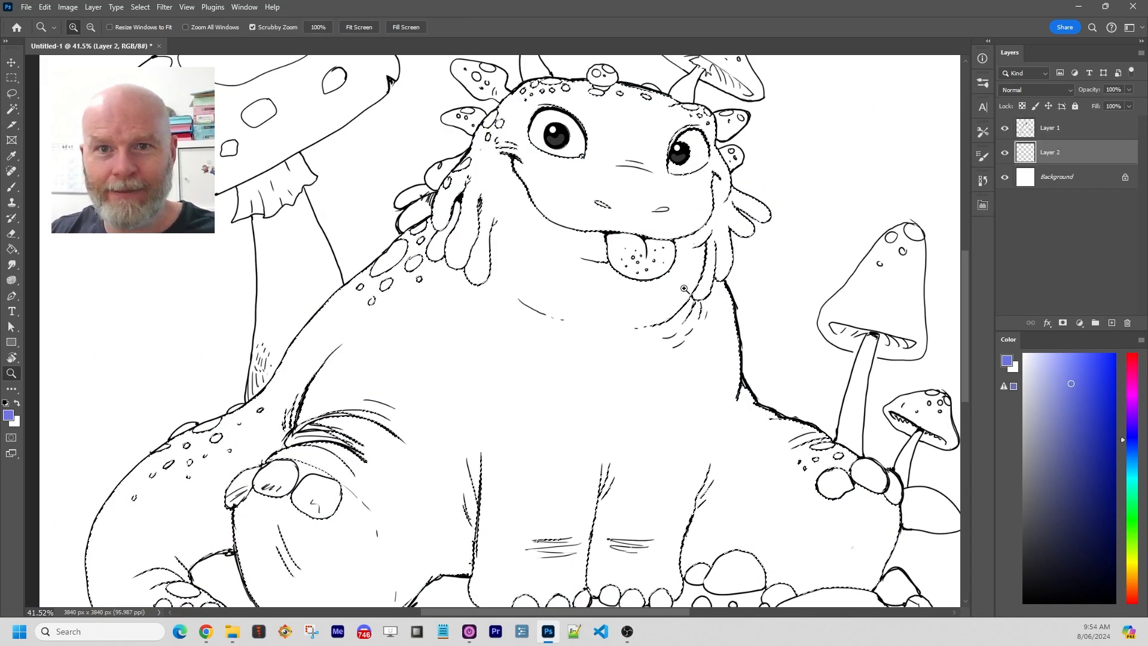
left_click(12, 93)
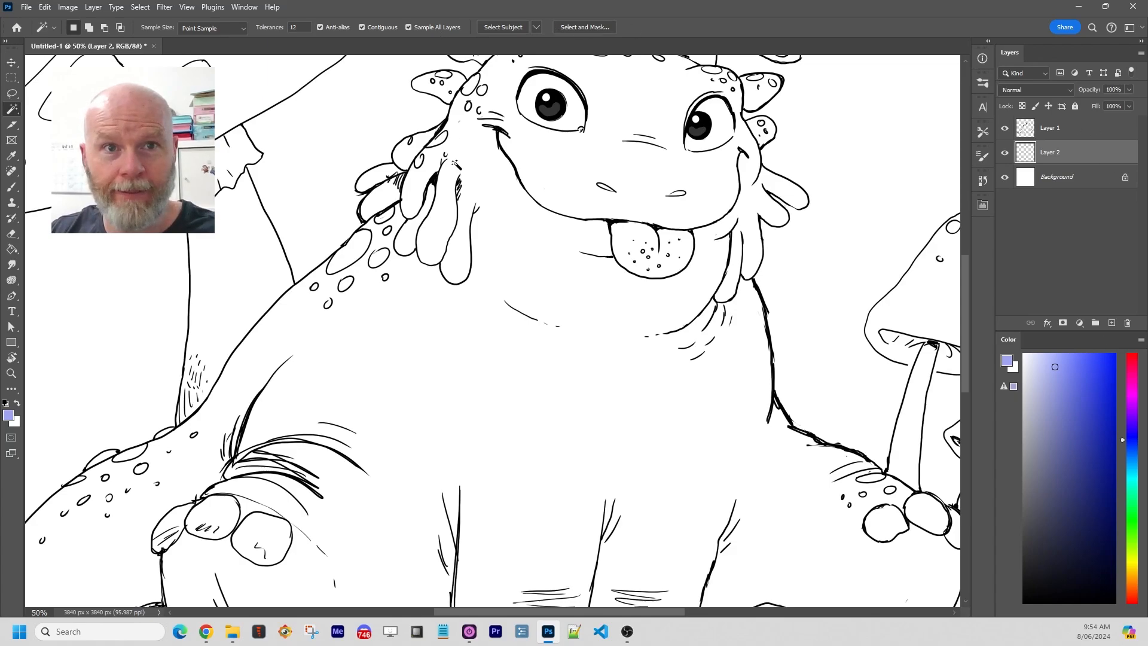
left_click(557, 410)
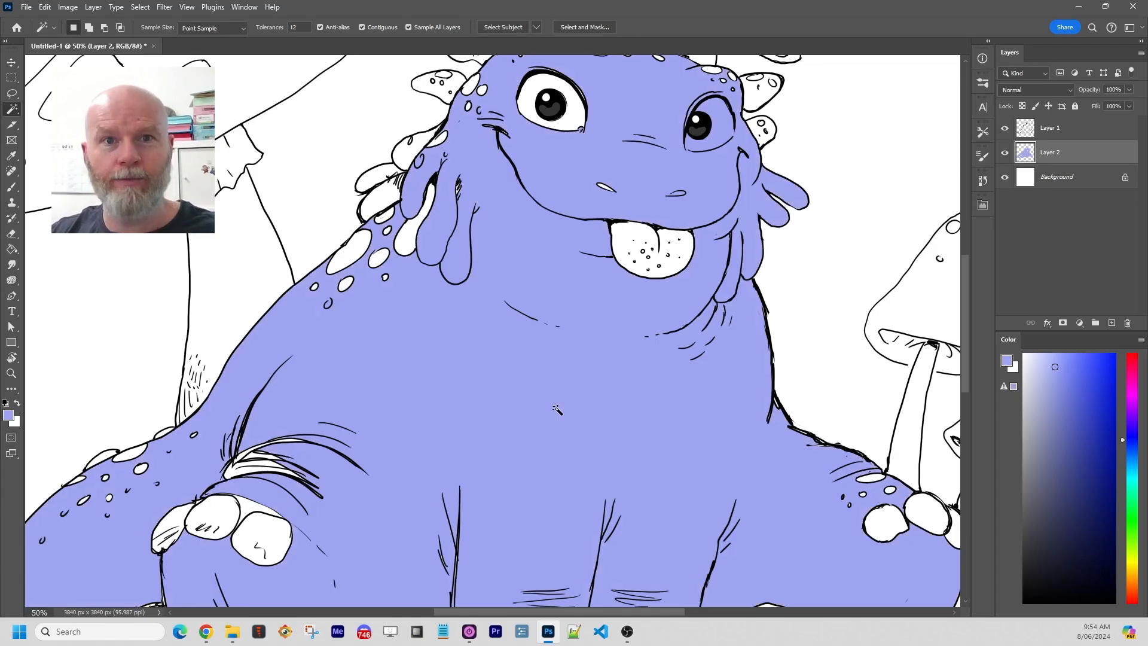
mouse_move(608, 370)
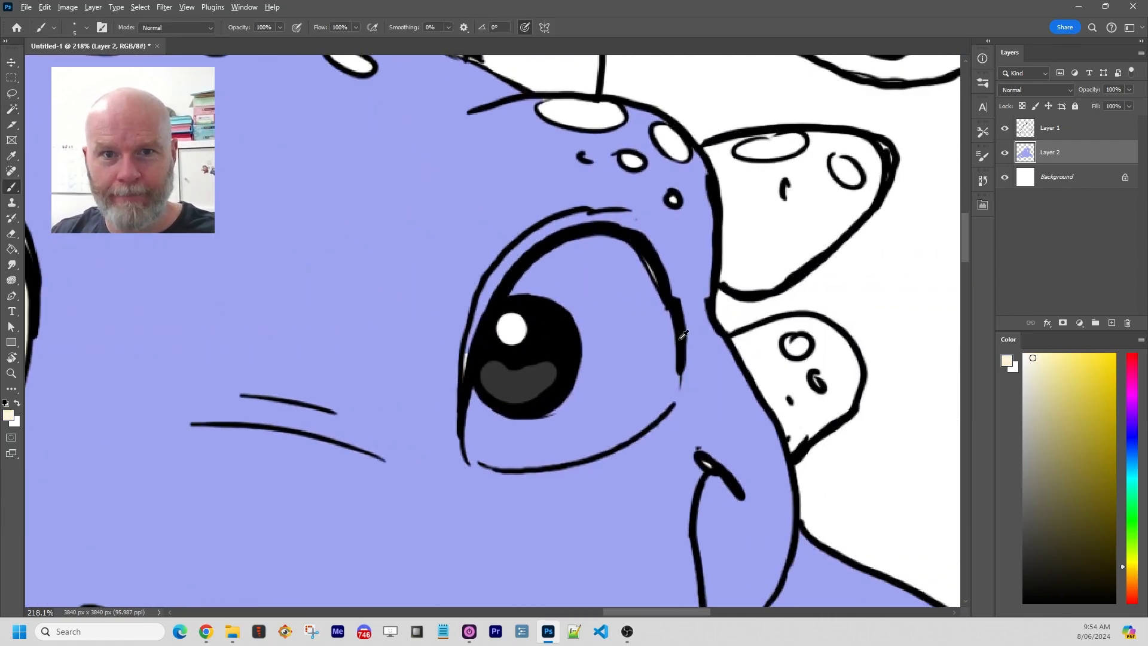
Step: Make Layer 1 active and fill both eye whites with pale yellow
left_click(1050, 128)
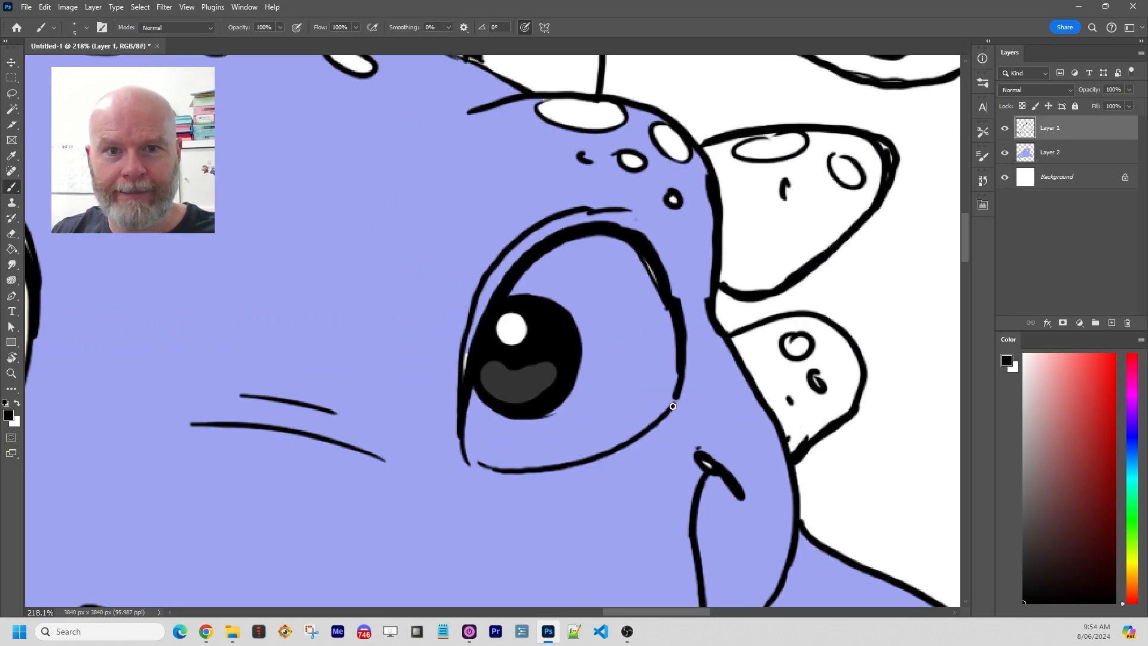
left_click(12, 374)
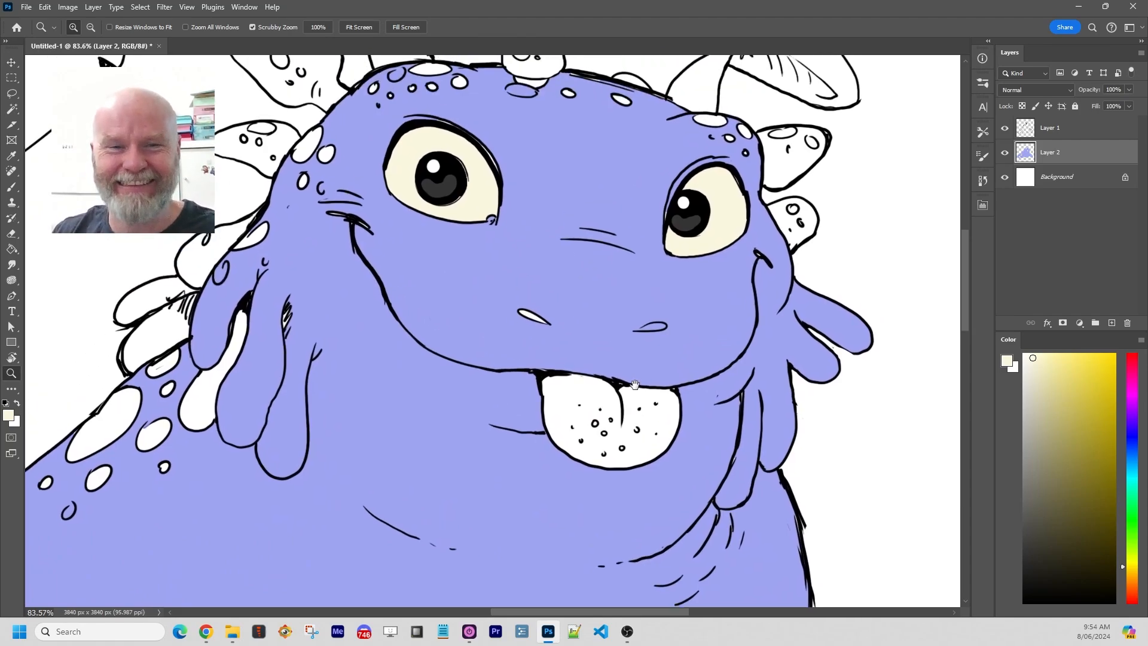
Step: Pick purple, Magic Wand the tongue and dismiss the Contract warning before filling it
left_click(12, 171)
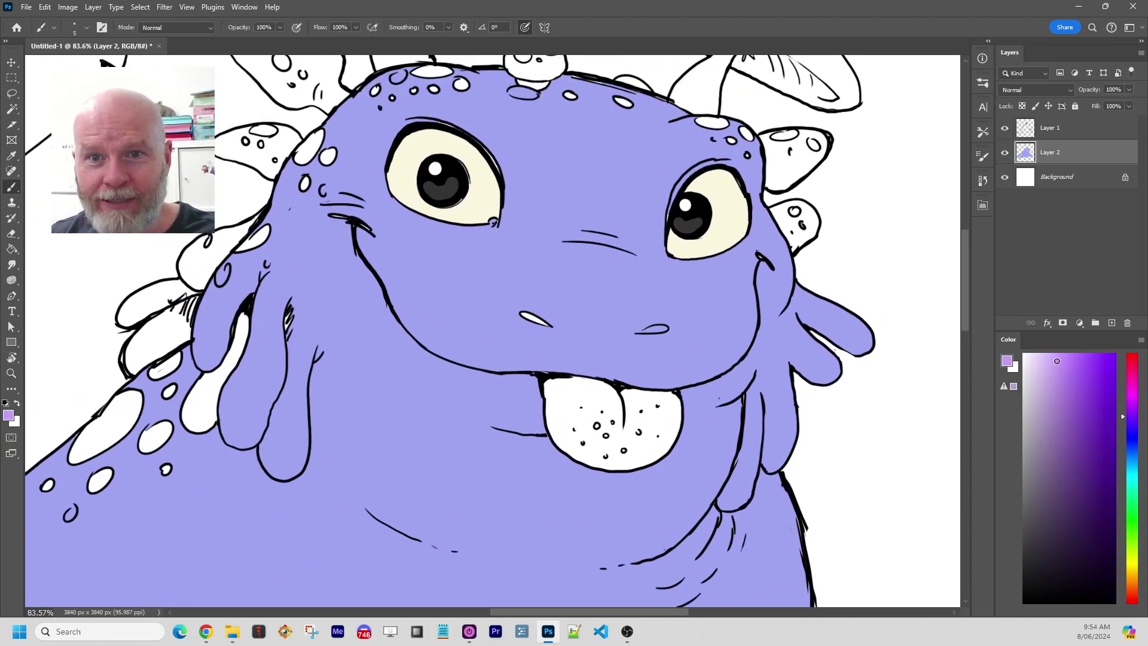
left_click(10, 110)
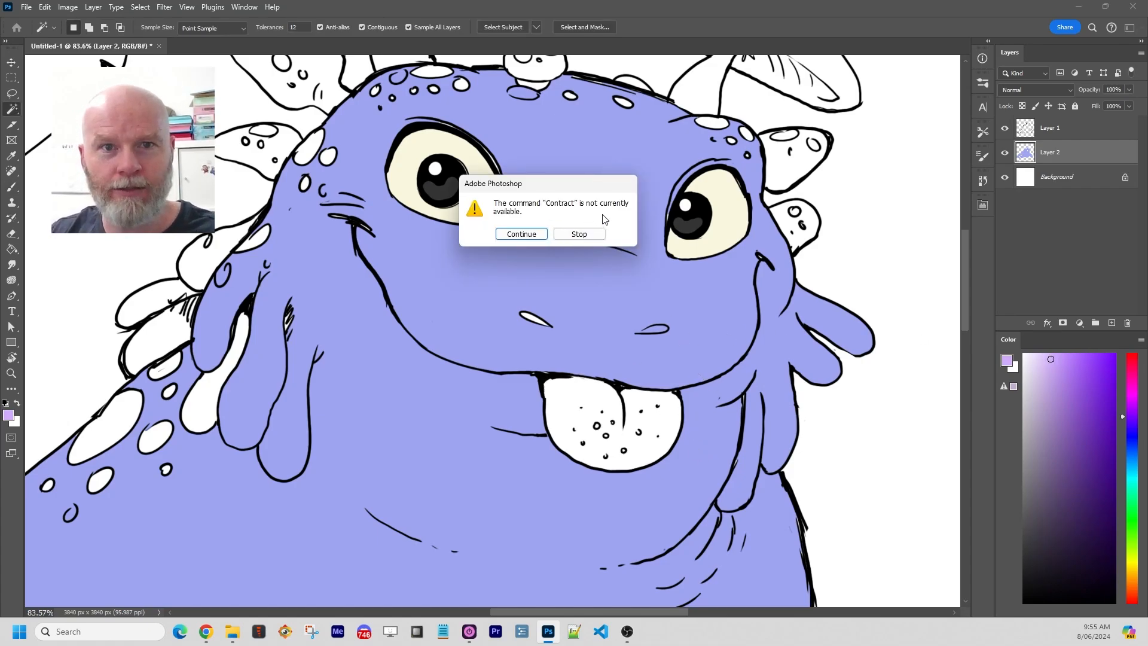
left_click(521, 233)
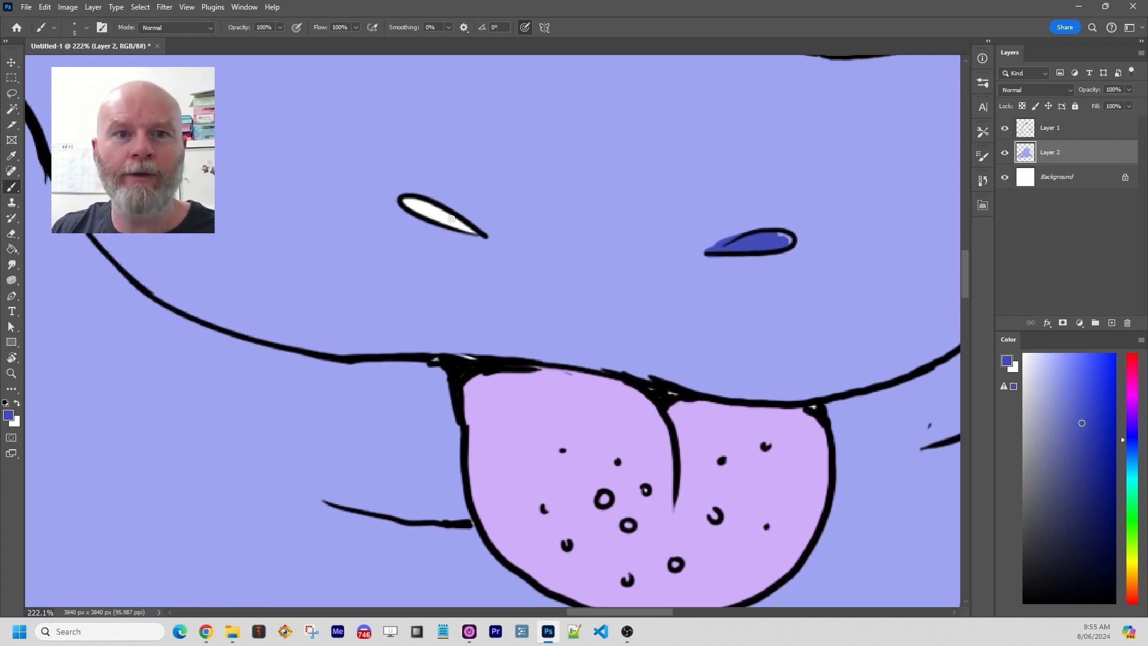
Step: Fill the second nostril and paint darker blue spots on the head bumps with the brush
left_click(439, 217)
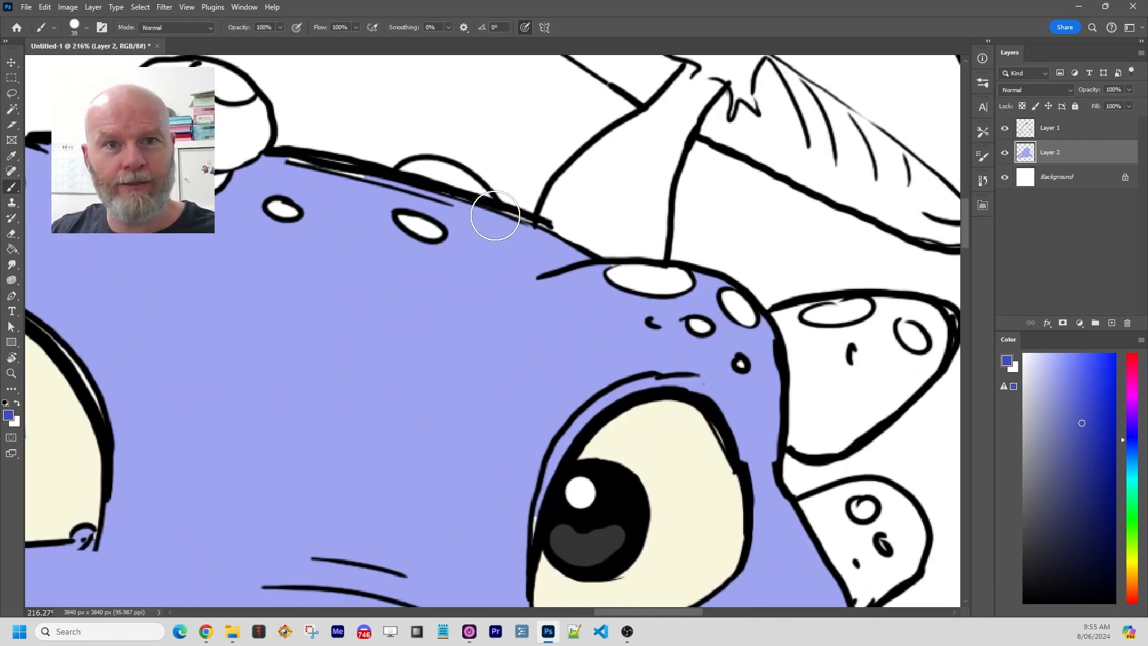
left_click_drag(494, 217, 307, 209)
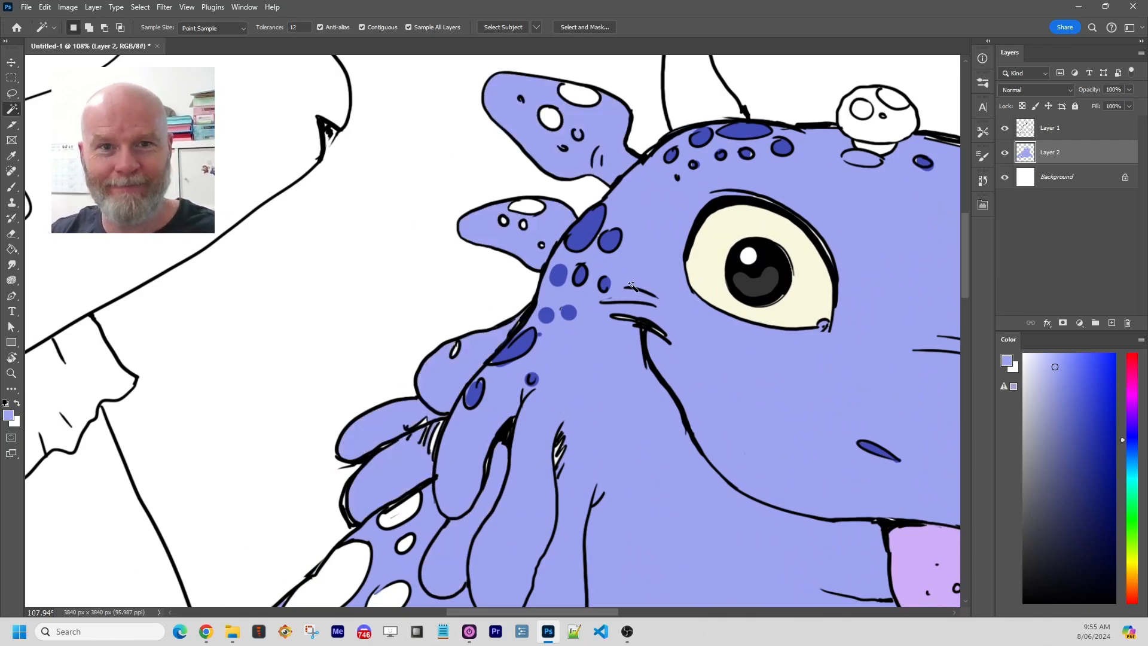
left_click(12, 374)
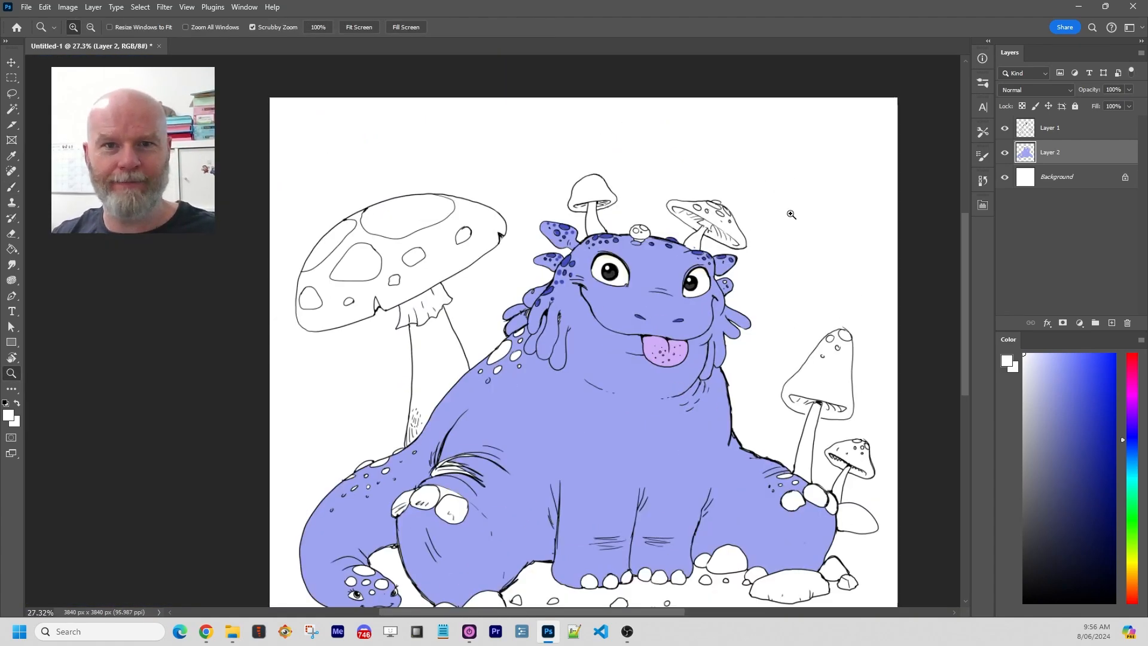
mouse_move(651, 300)
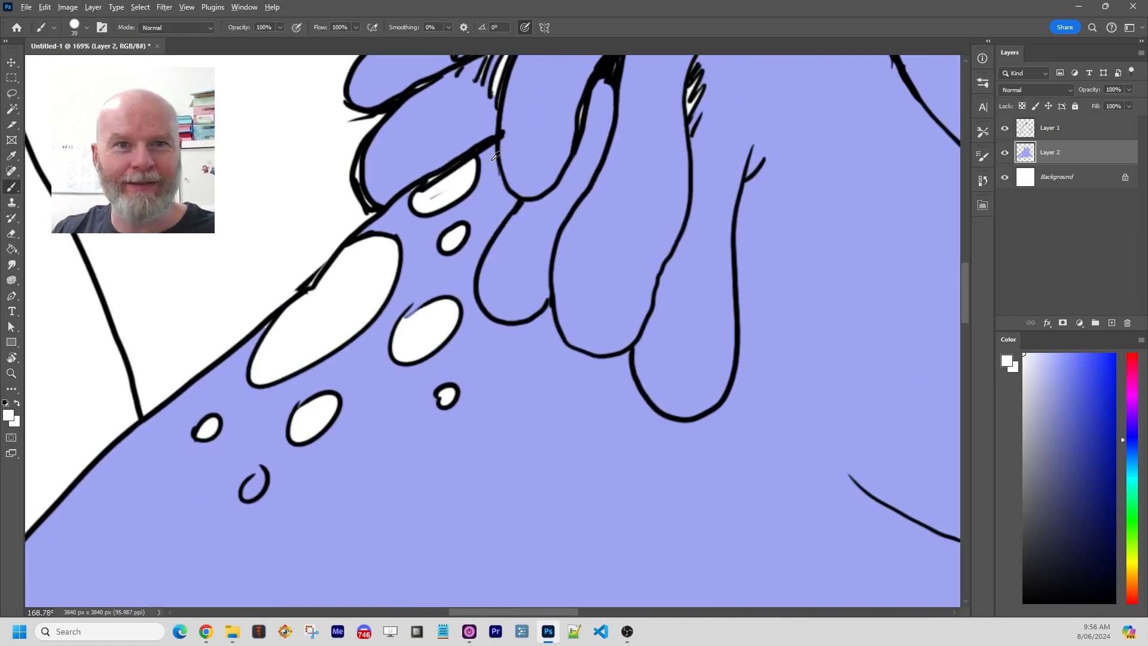
Step: Colour a shoulder bump darker blue and reset the brush size after the invalid-size warning
left_click(11, 108)
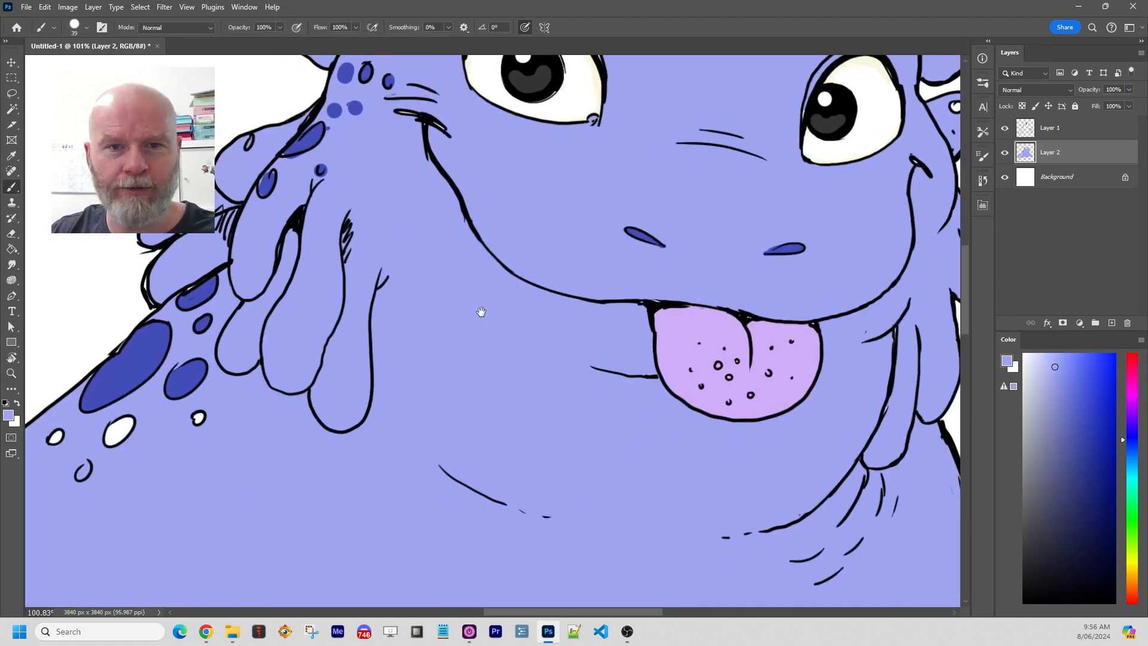
scroll("up", 3)
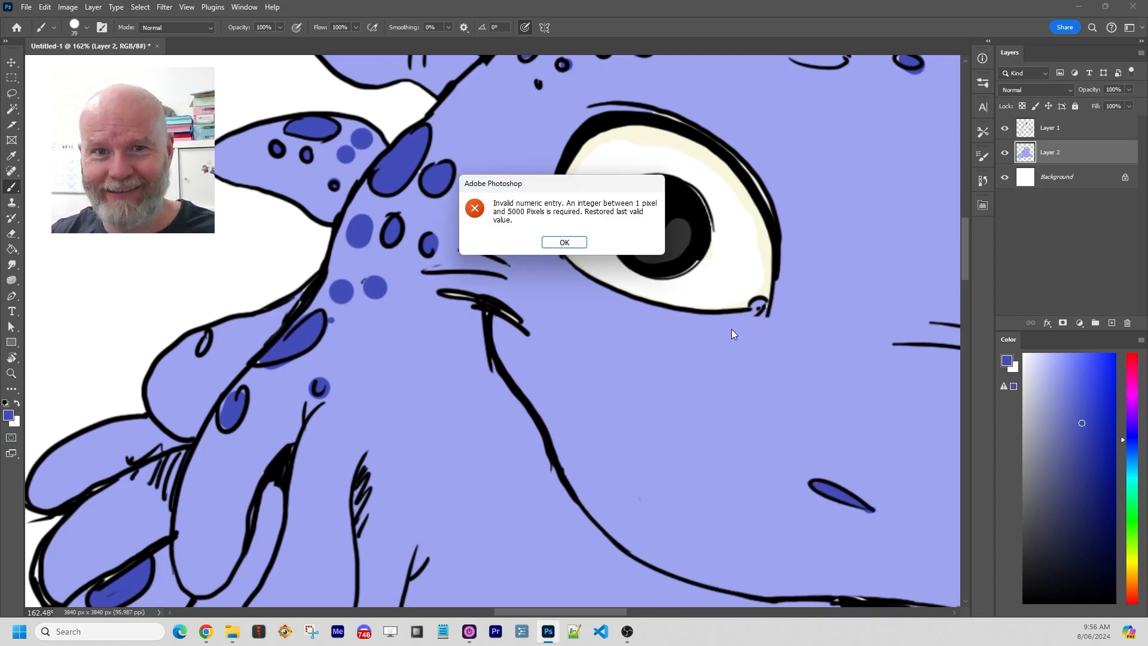
left_click(563, 242)
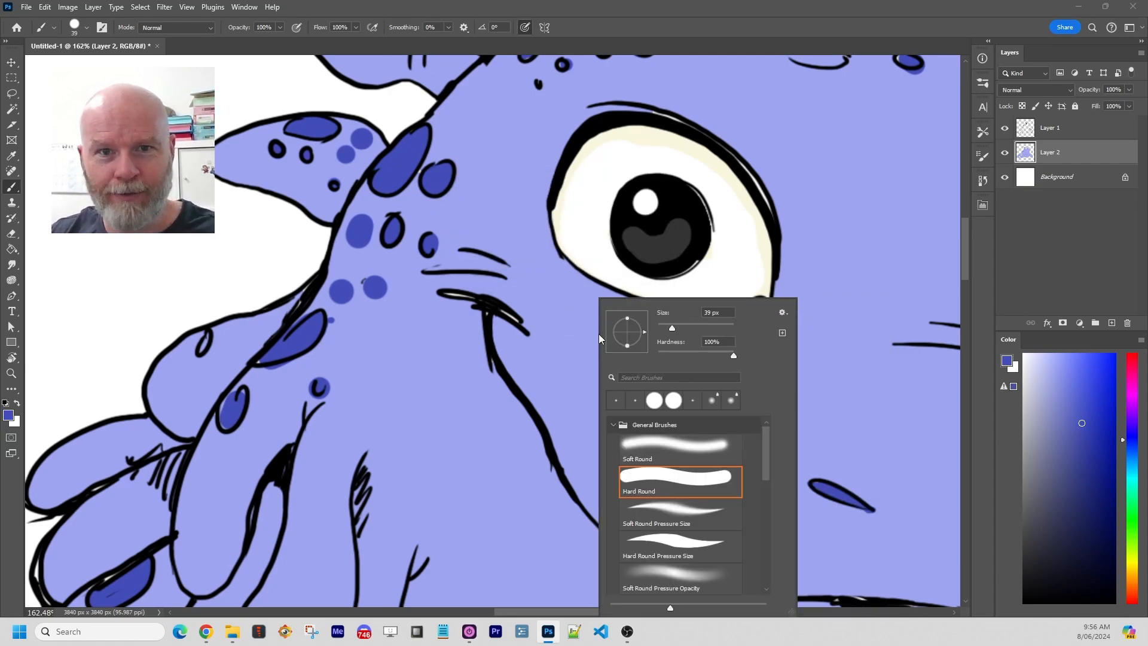
triple_click(713, 312)
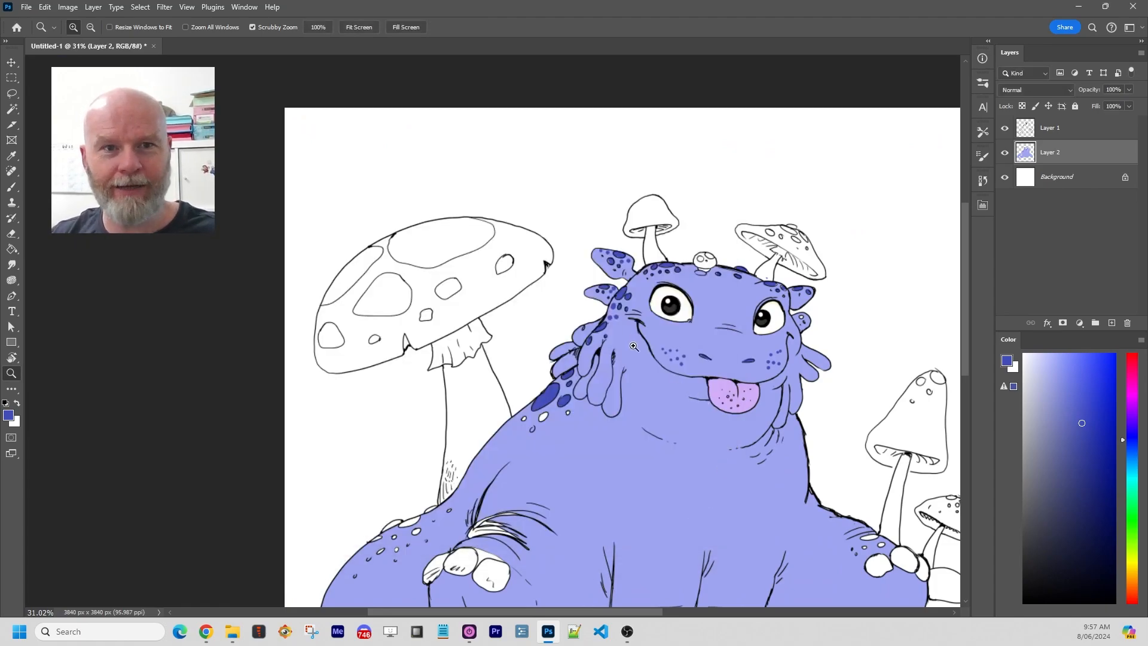
mouse_move(719, 266)
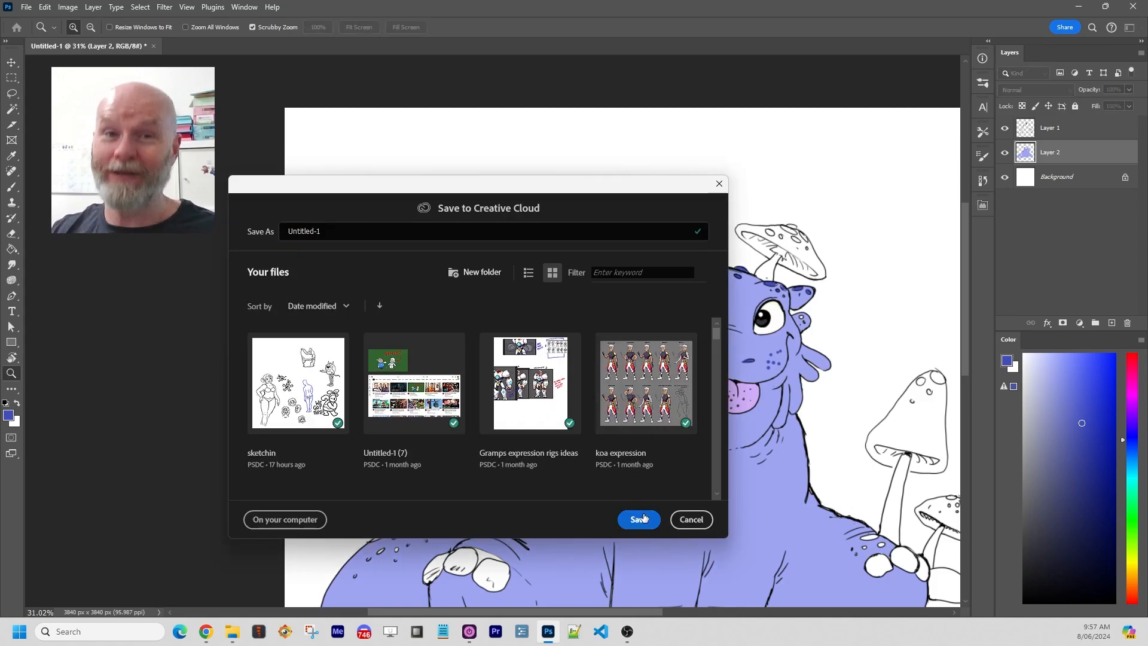
Step: Confirm saving the coloured dragon drawing as a Creative Cloud .psdc document
left_click(638, 519)
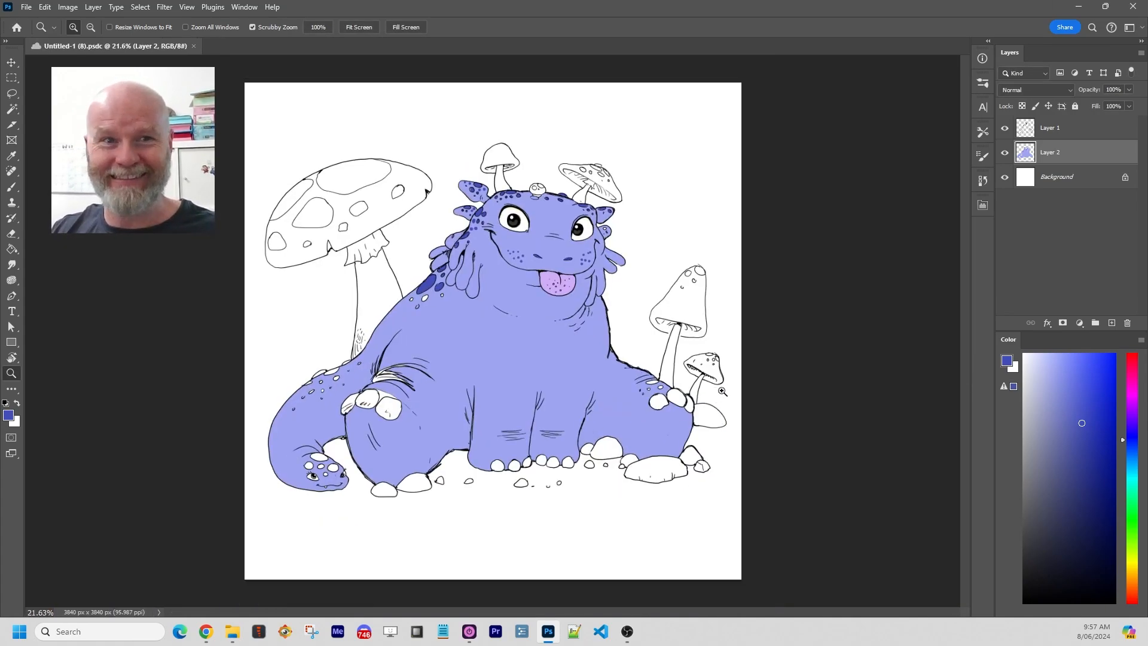